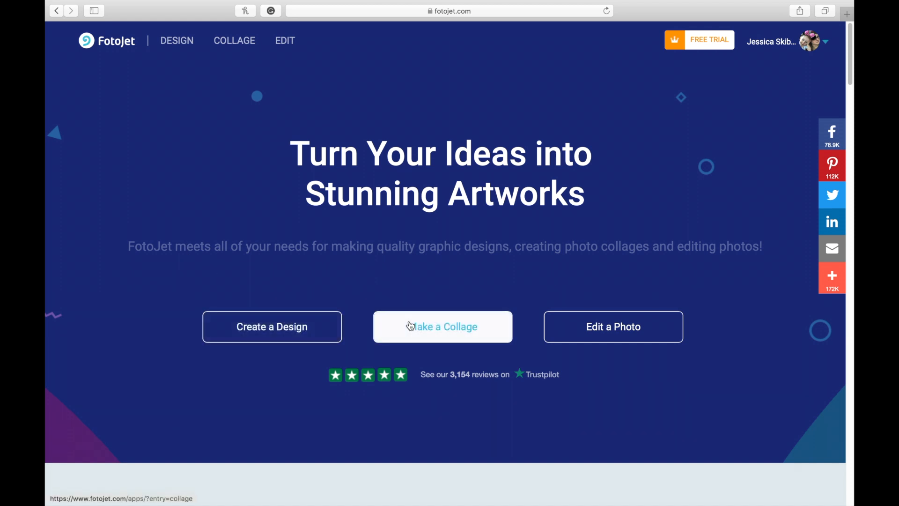
- Choose 'Edit a Photo' on the FotoJet home page to open the photo editor
click(613, 326)
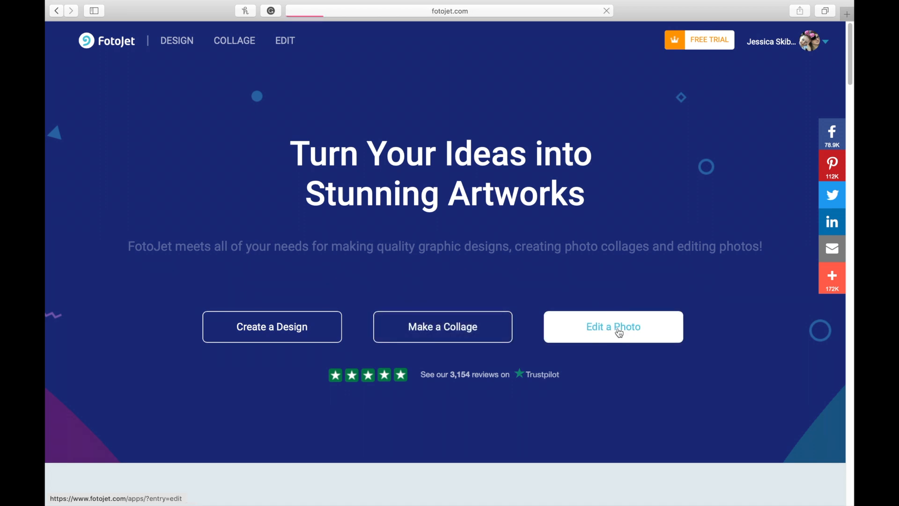
click(613, 326)
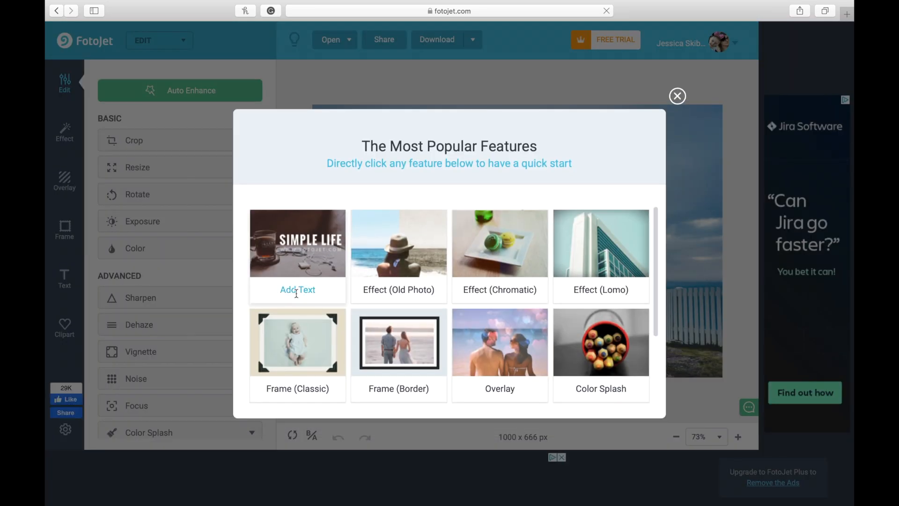
- Dismiss the feature picker and open the embroidered puppy blanket photo from the computer
click(297, 290)
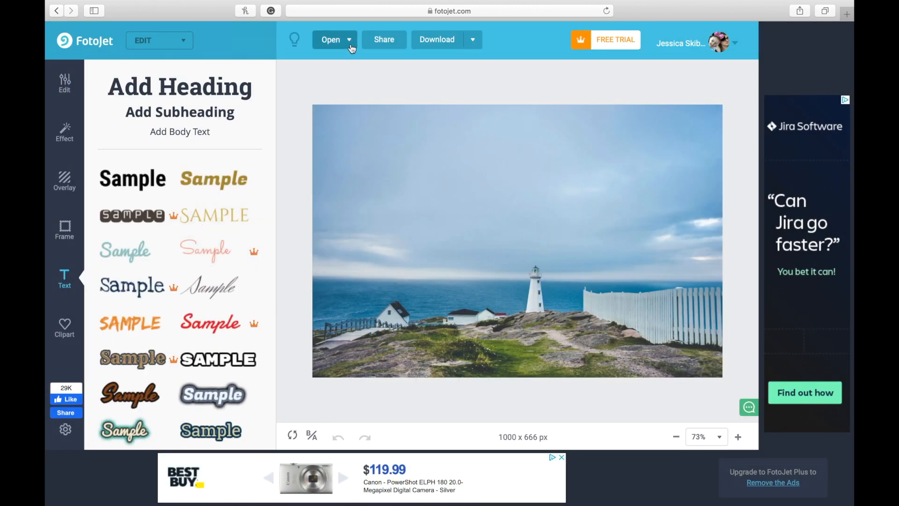
click(330, 39)
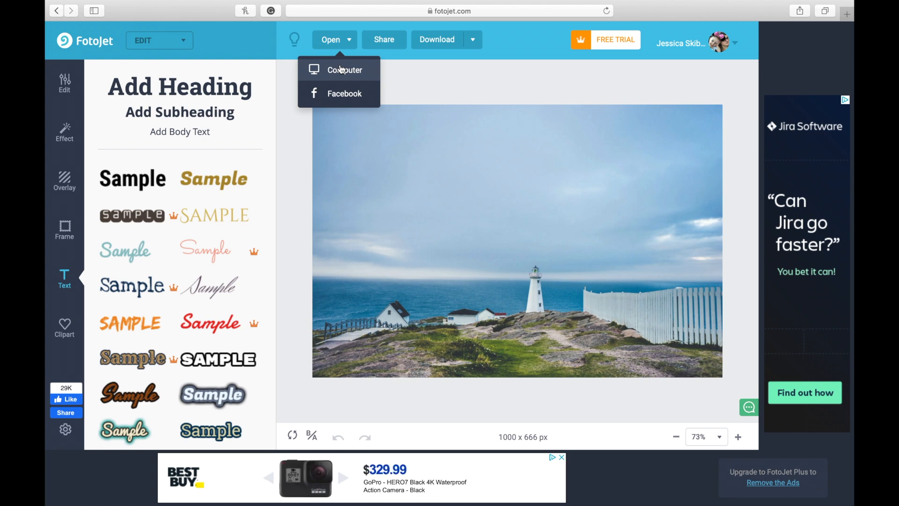
click(345, 69)
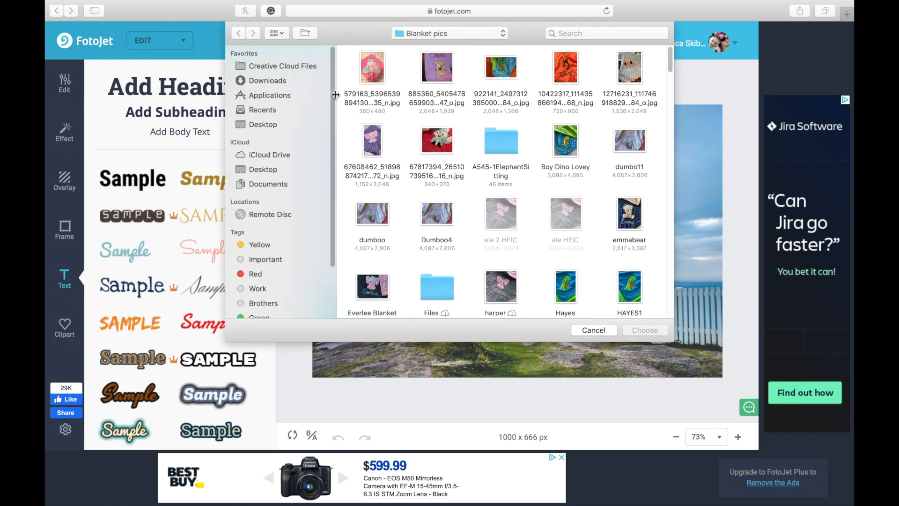
click(437, 67)
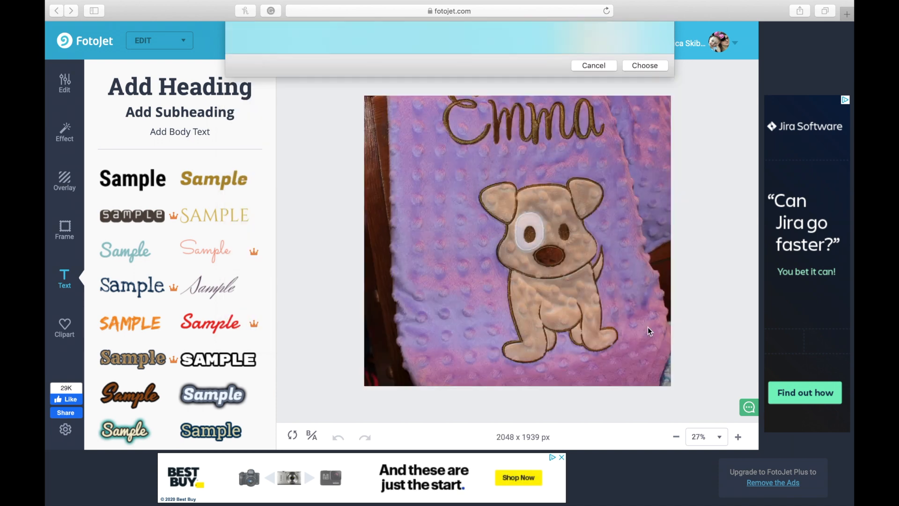
click(593, 65)
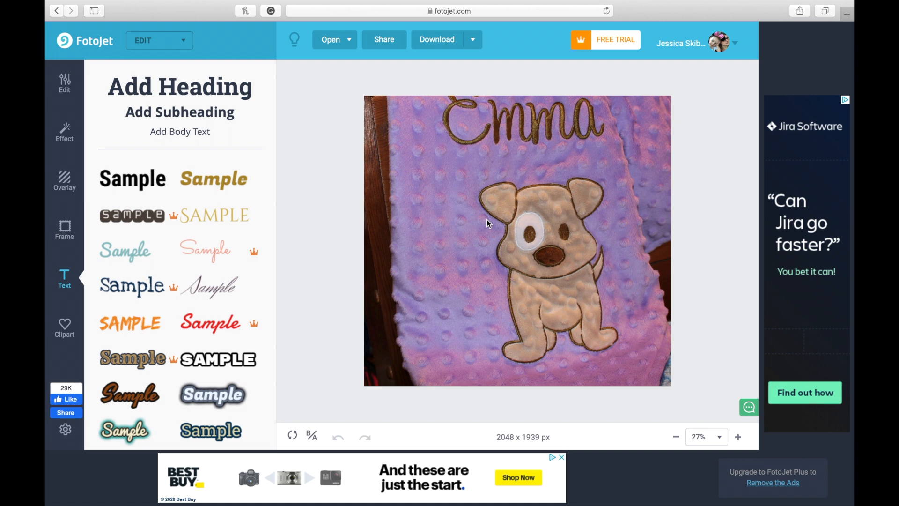
mouse_move(64, 278)
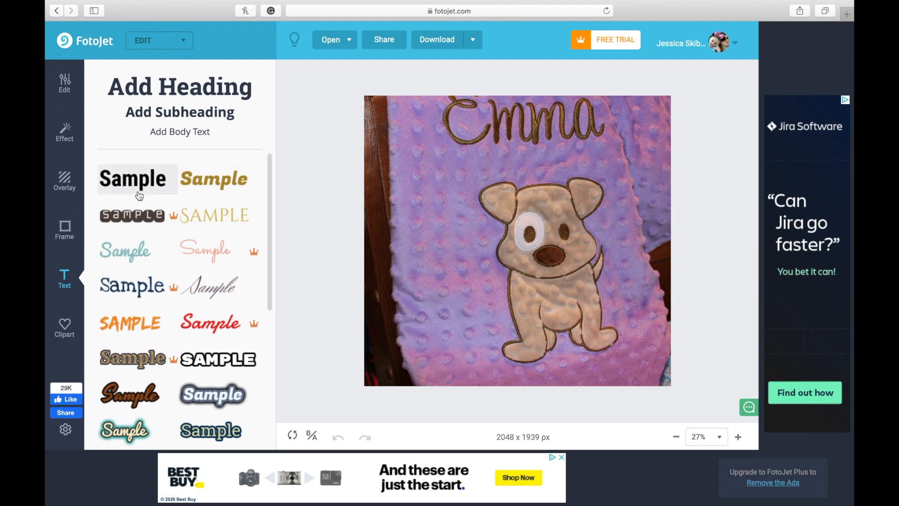
mouse_move(126, 251)
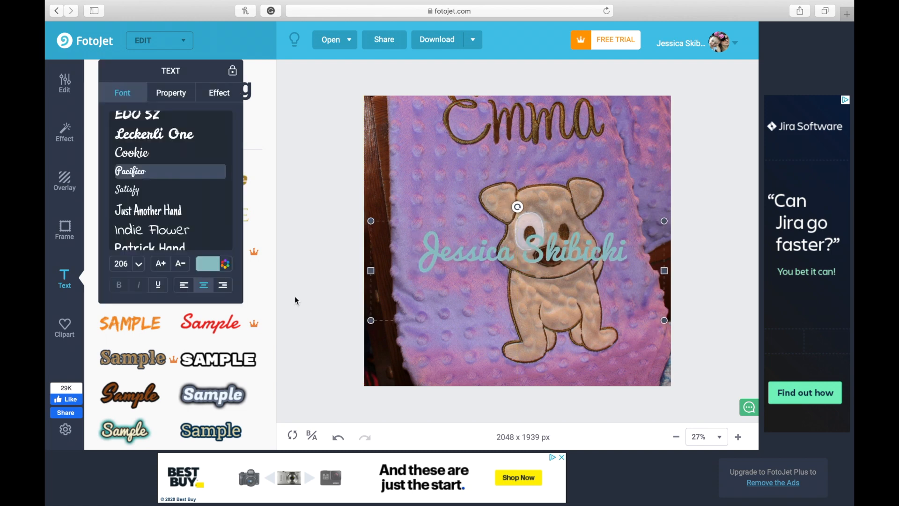
mouse_move(228, 106)
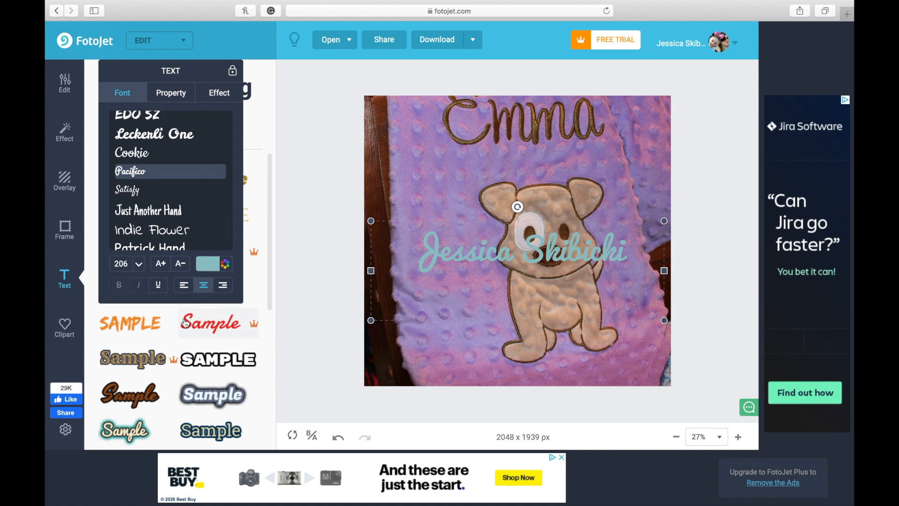
mouse_move(208, 308)
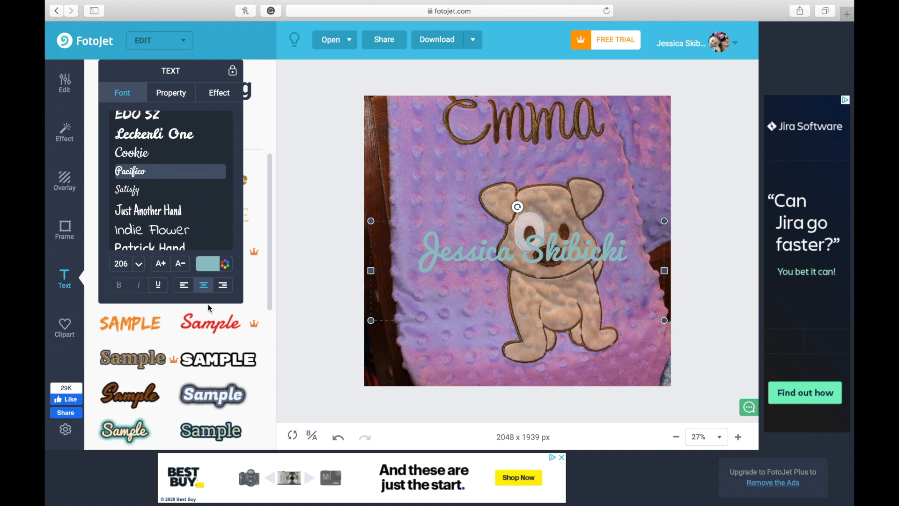
mouse_move(186, 355)
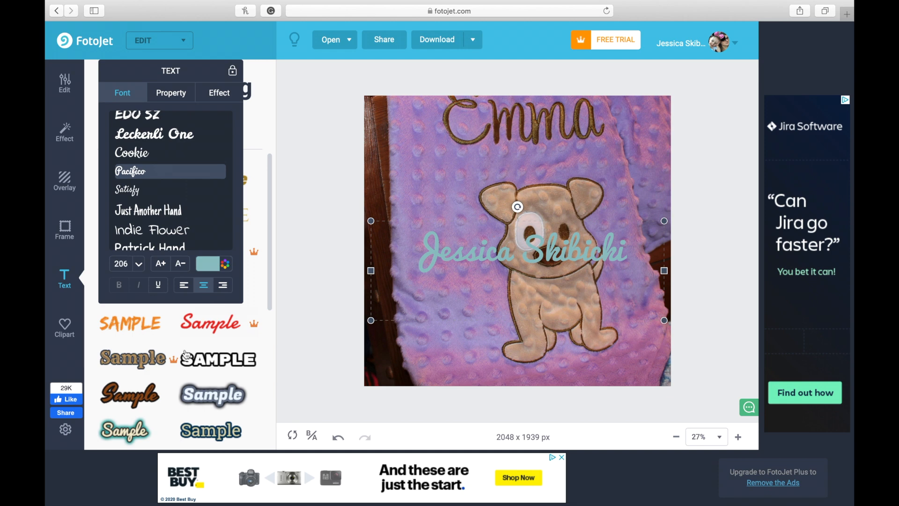
- Recolour the name text to hex D6DADA and reselect the text
click(224, 264)
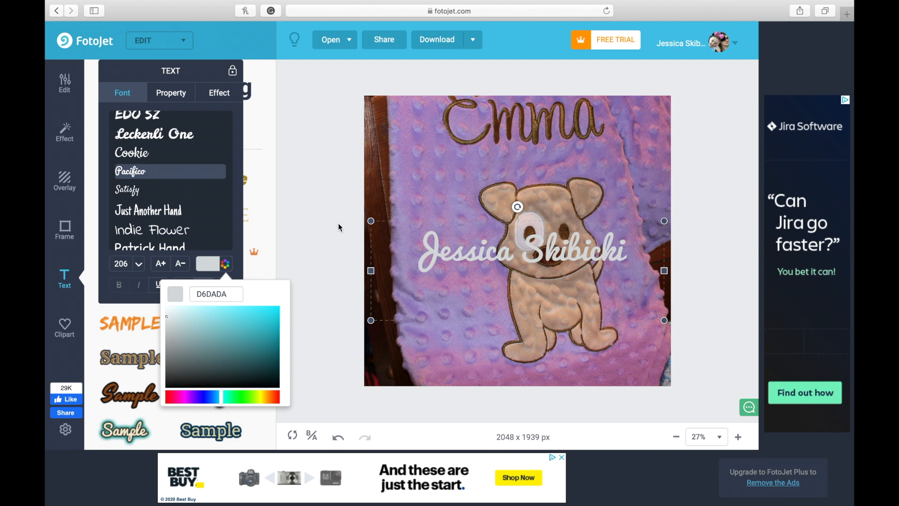
mouse_move(337, 229)
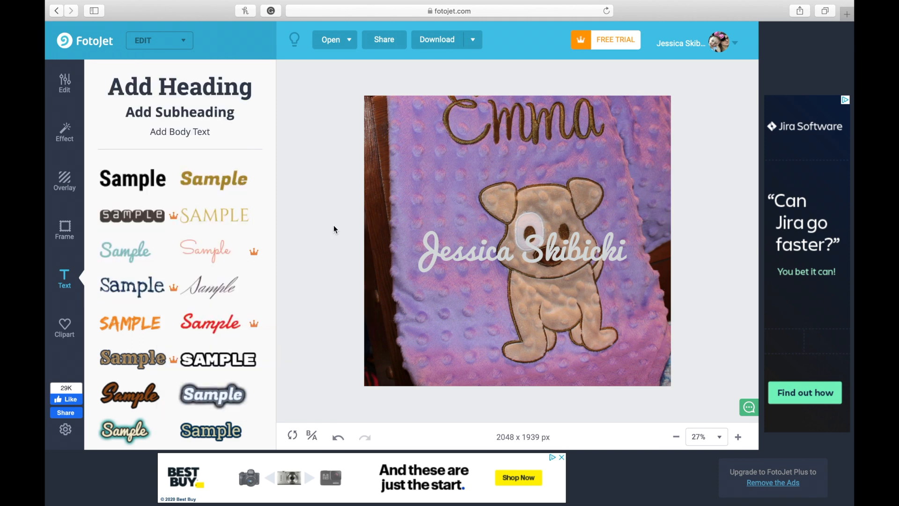
click(520, 252)
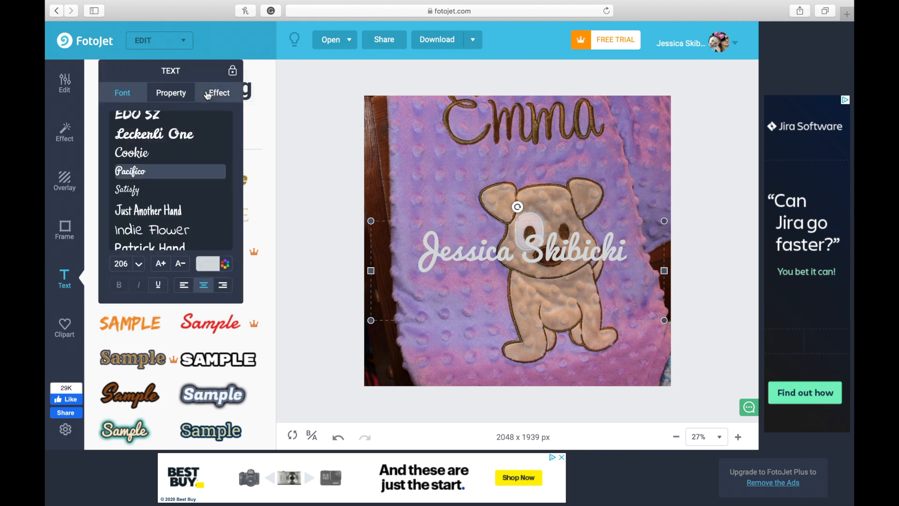
- Open the text Effect settings and drag the opacity down toward a faint watermark
click(219, 92)
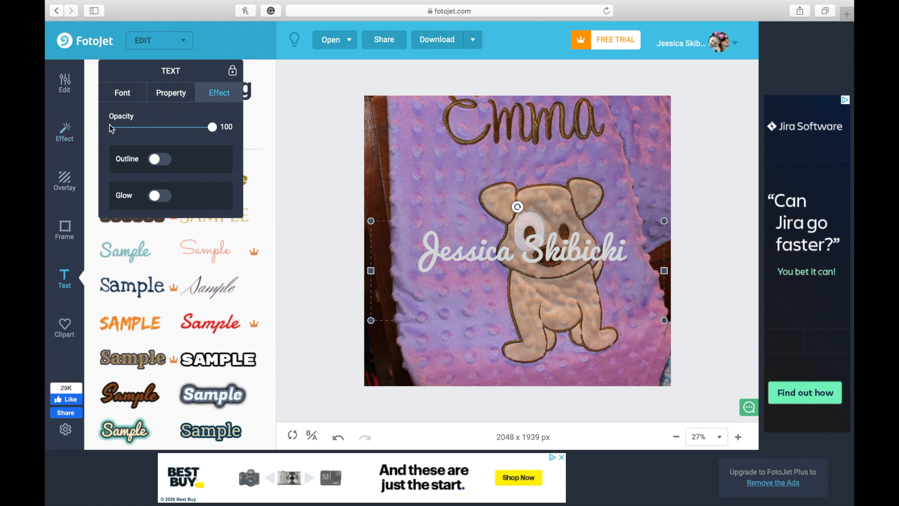
drag(212, 127, 208, 127)
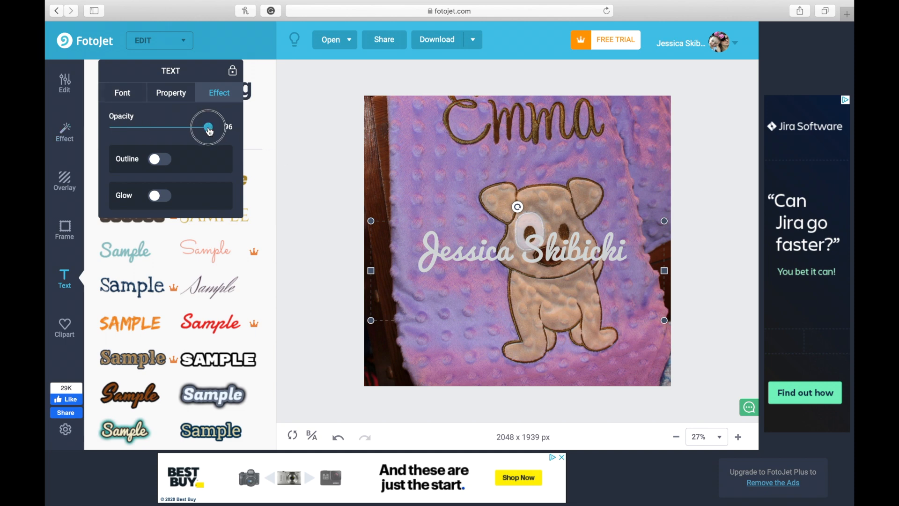
drag(208, 127, 155, 127)
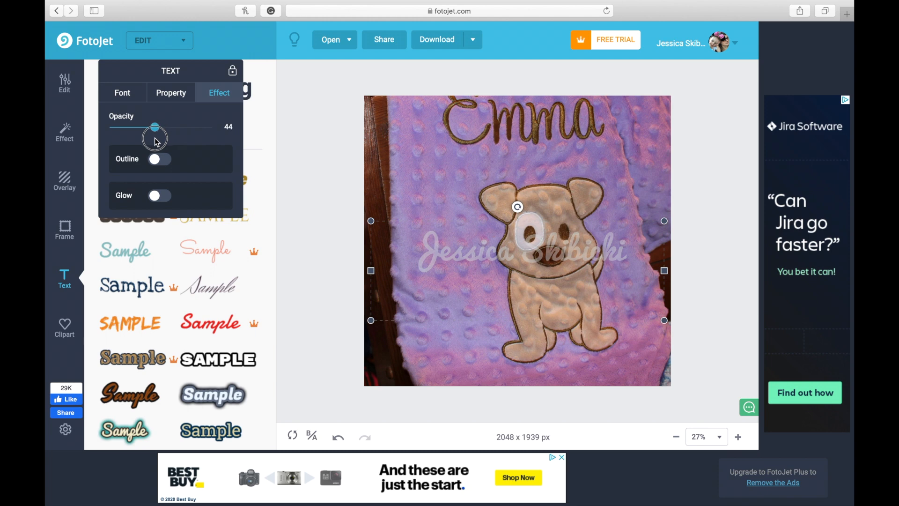
drag(155, 127, 151, 127)
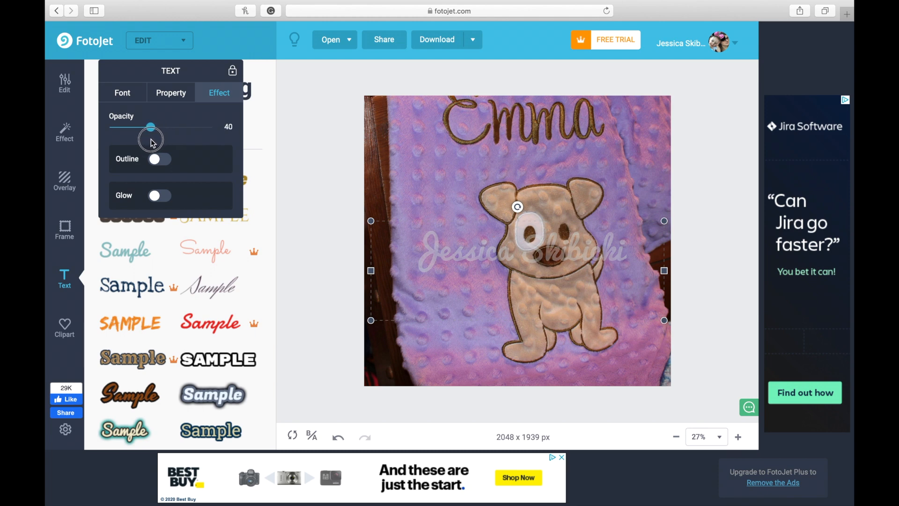
drag(150, 126, 143, 126)
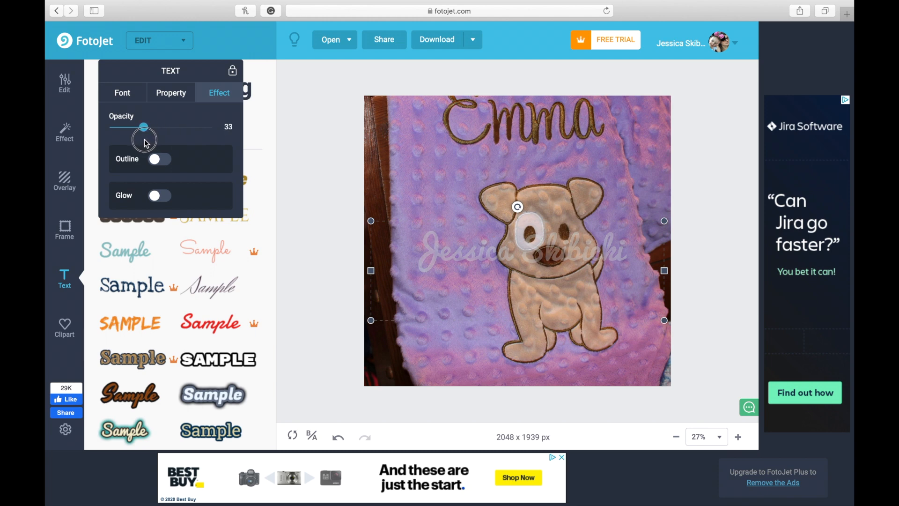
drag(143, 126, 147, 127)
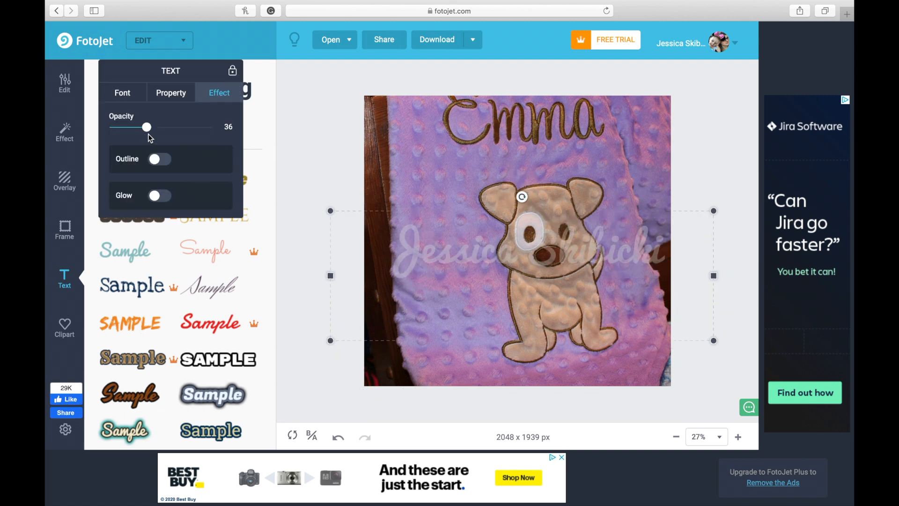
drag(146, 127, 130, 127)
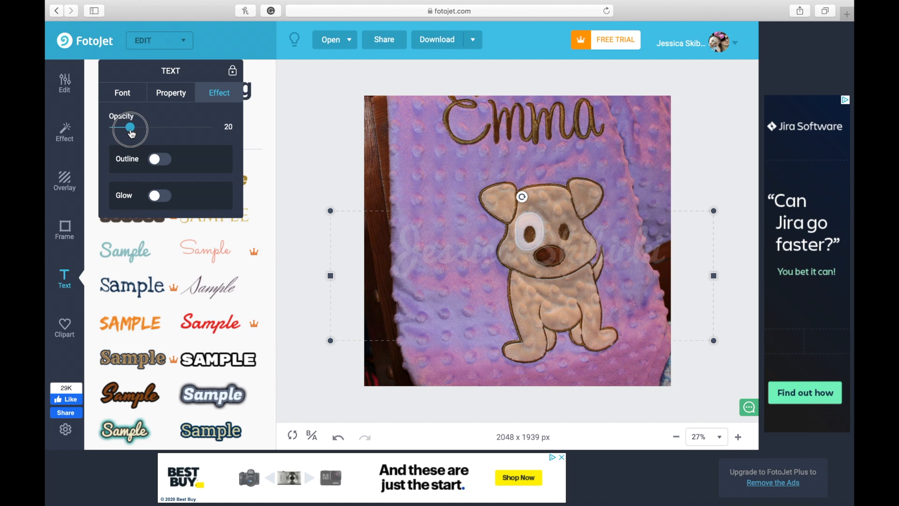
- Fine-tune the watermark opacity back and forth, settling at 32
drag(129, 128, 140, 128)
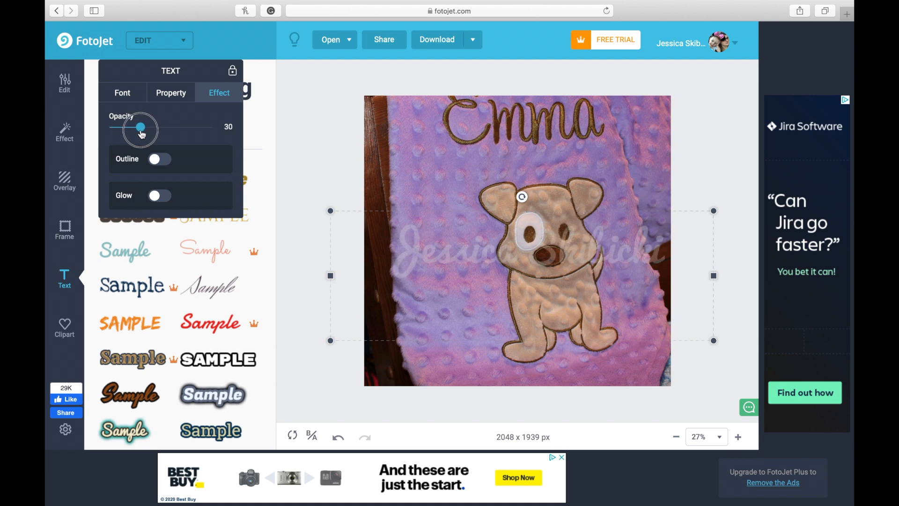
drag(141, 128, 139, 128)
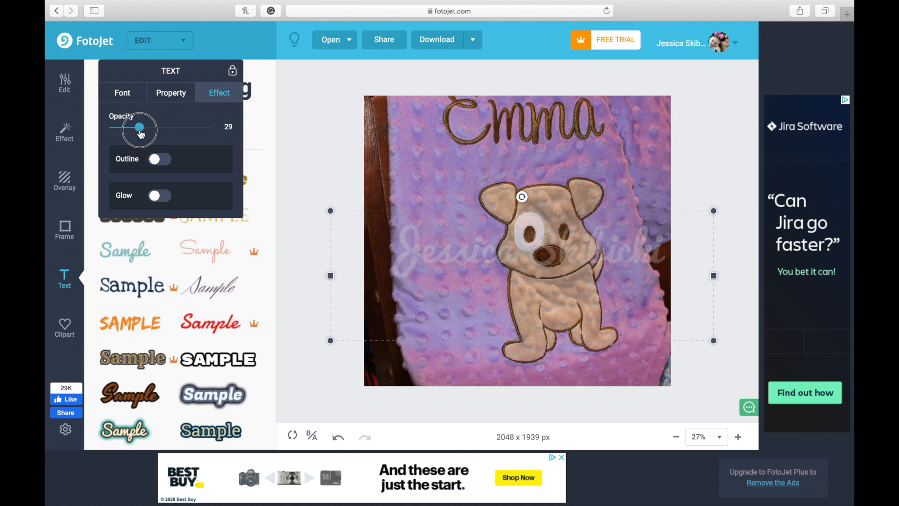
drag(138, 127, 146, 128)
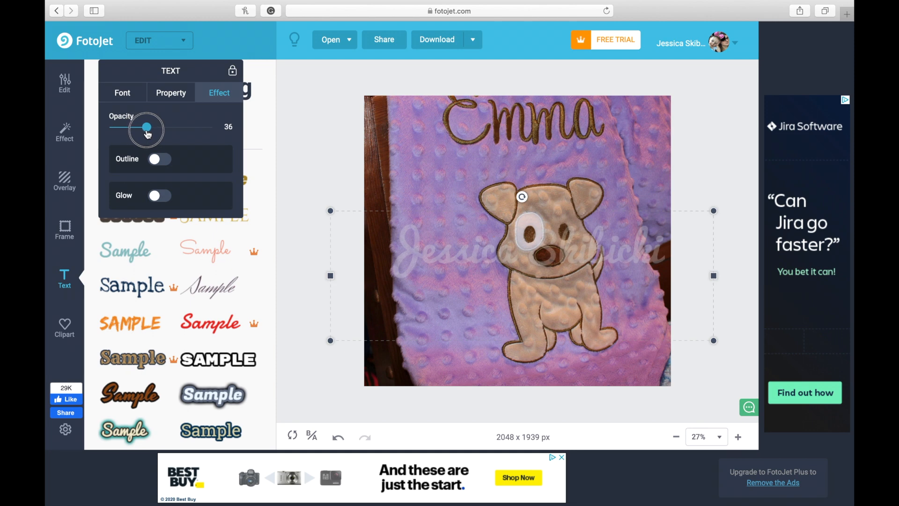
drag(145, 127, 143, 127)
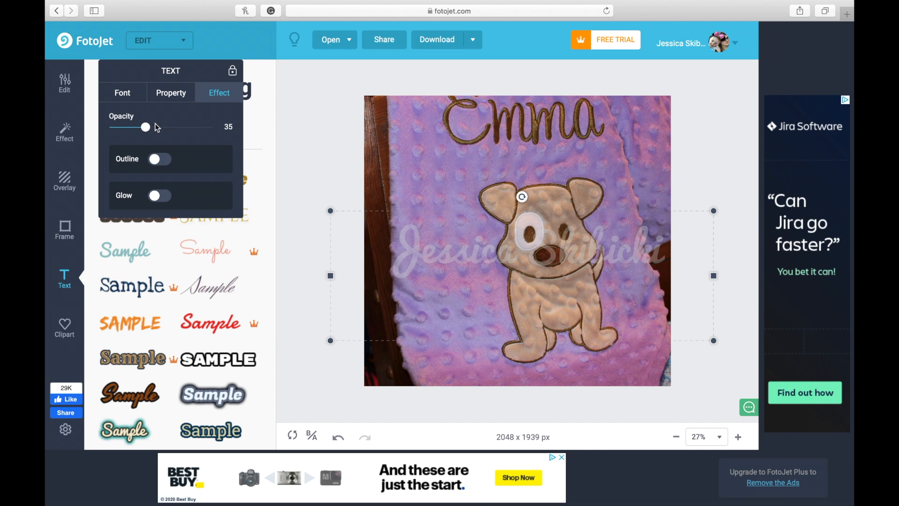
drag(145, 127, 155, 126)
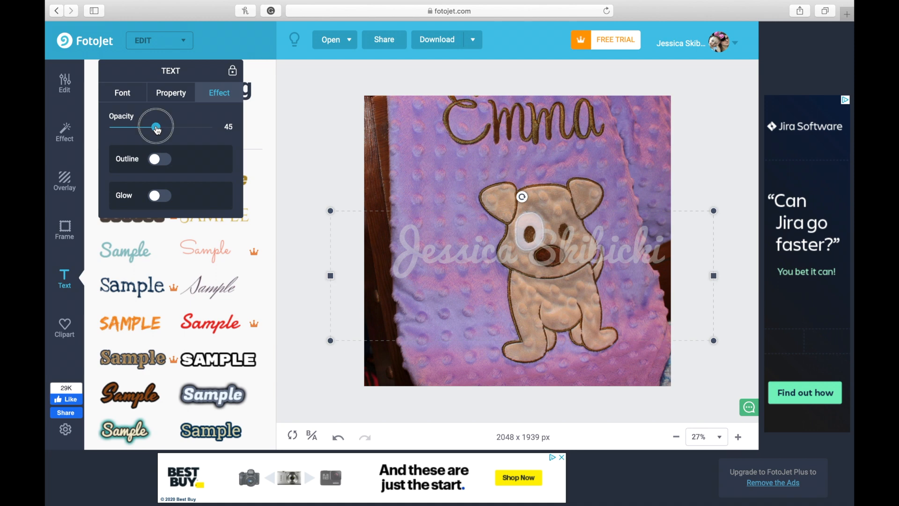
drag(156, 127, 153, 127)
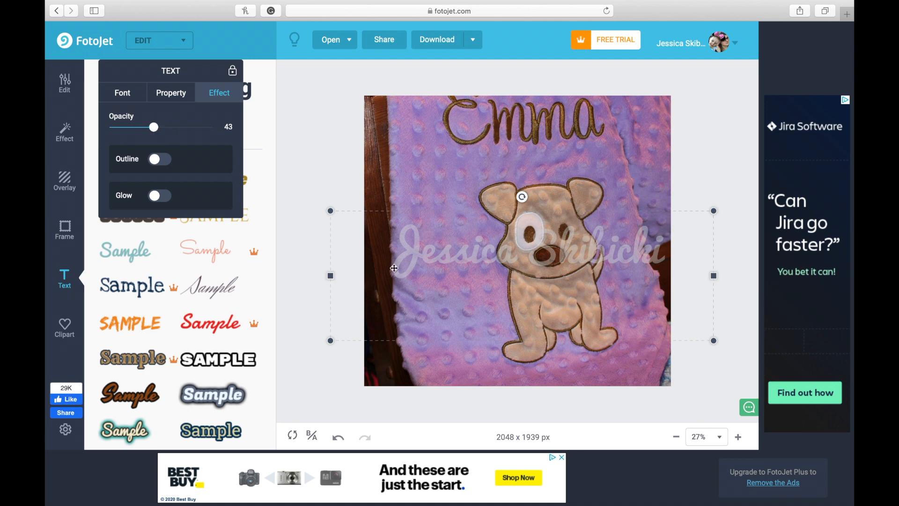
mouse_move(455, 258)
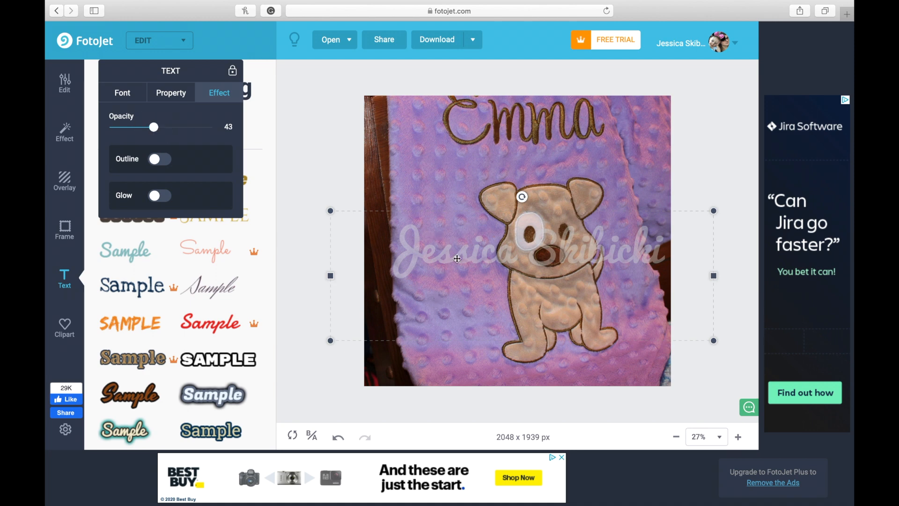
drag(153, 127, 150, 127)
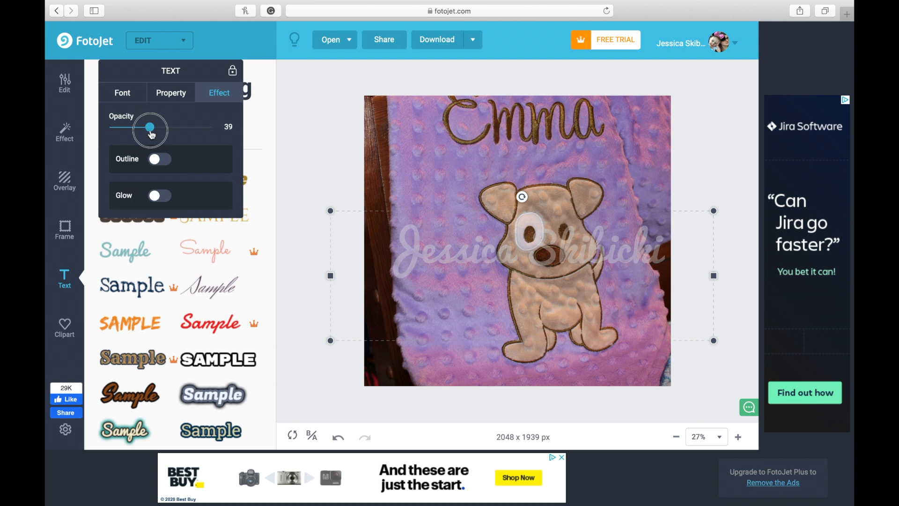
drag(150, 126, 143, 127)
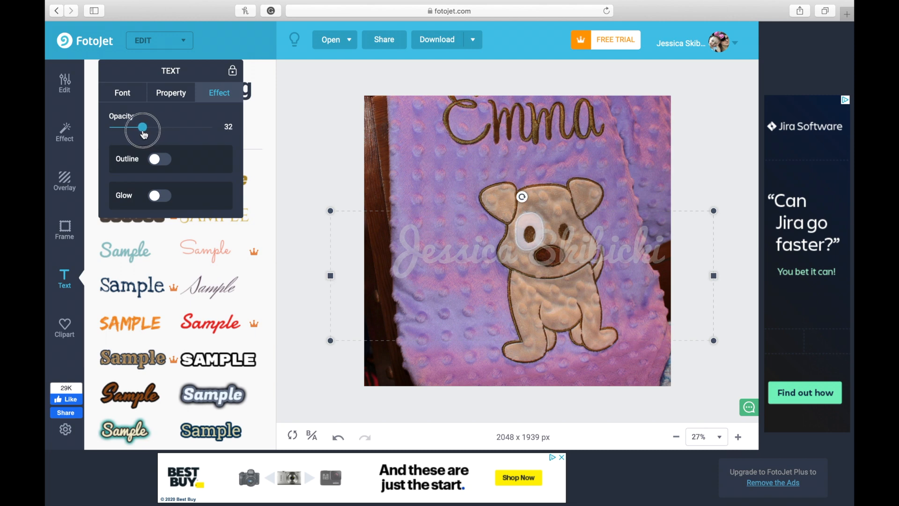
mouse_move(537, 215)
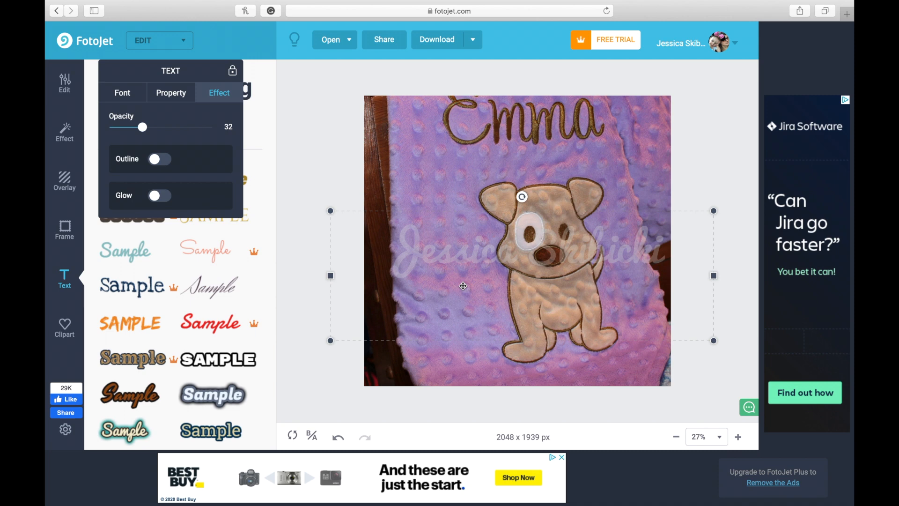
mouse_move(439, 242)
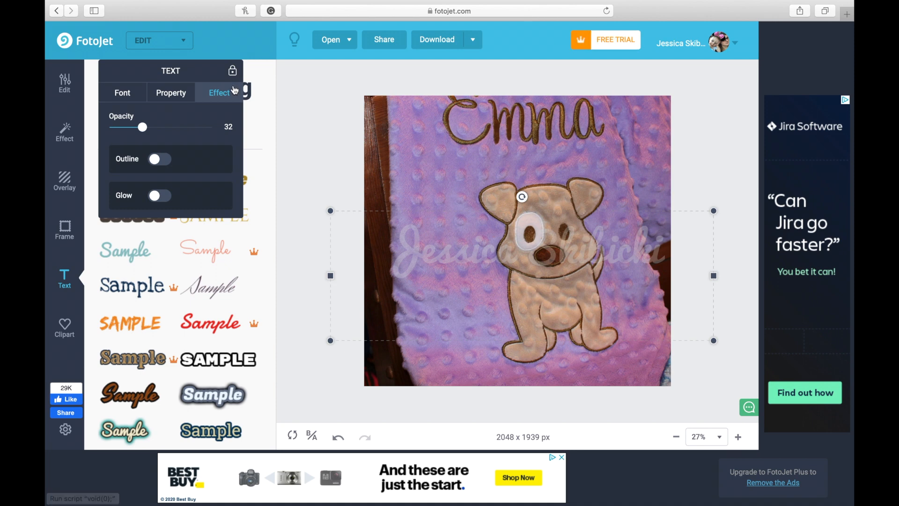
mouse_move(437, 38)
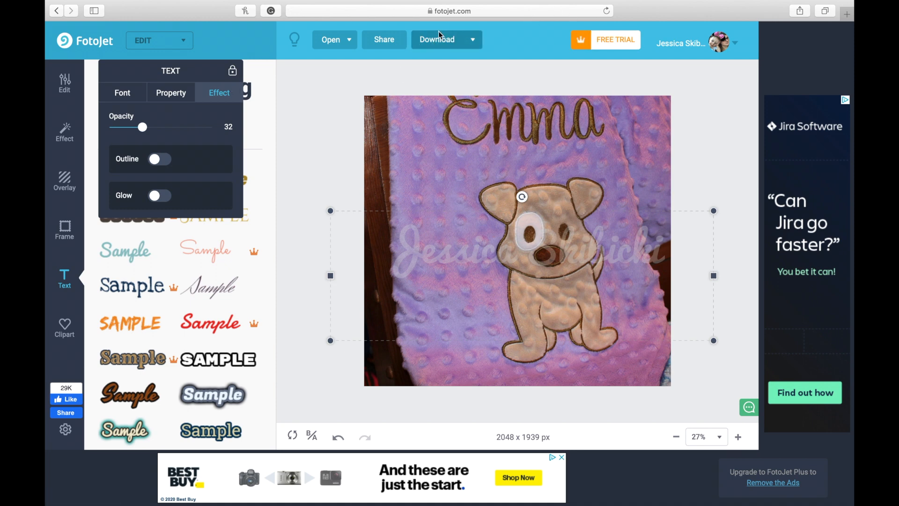
- Download the watermarked photo as JPG named 'emma' through the free download
click(436, 39)
text(e)
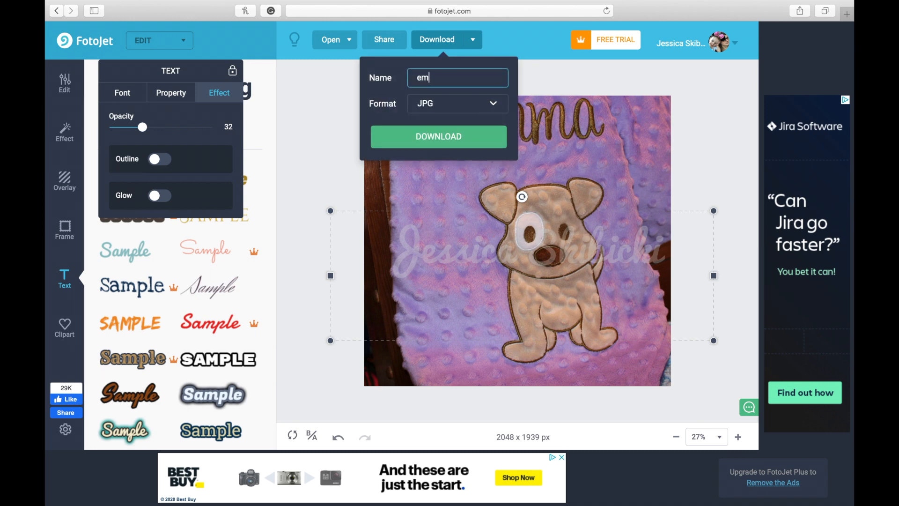
text(ma)
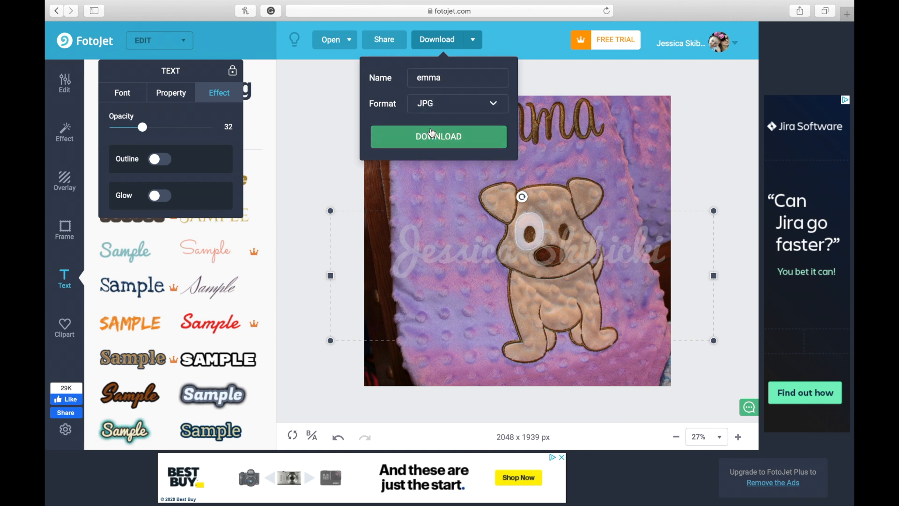
click(438, 136)
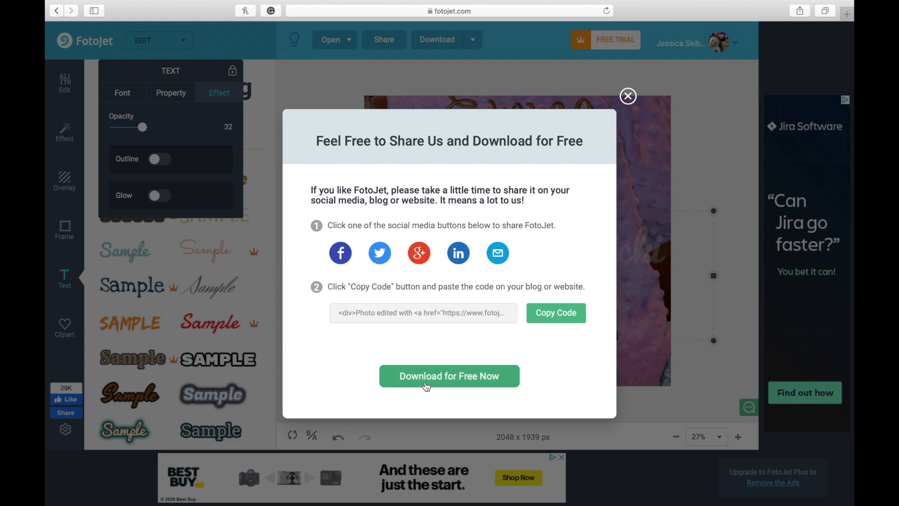
click(450, 375)
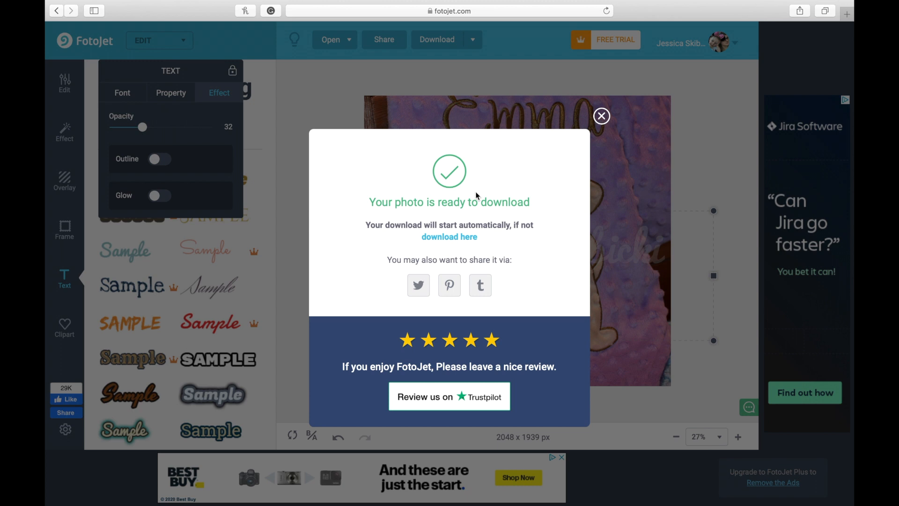
click(449, 236)
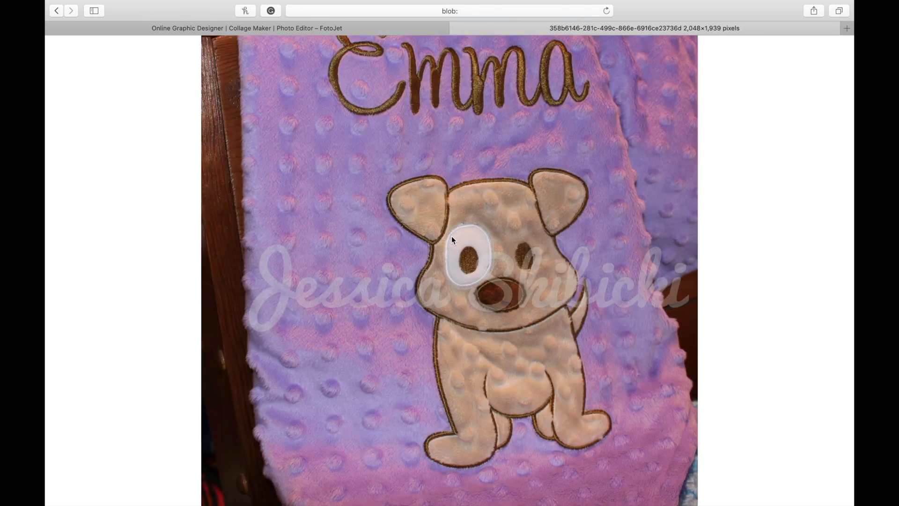
- Save the opened image via Save Image As, choosing Desktop — iCloud as destination
right_click(452, 239)
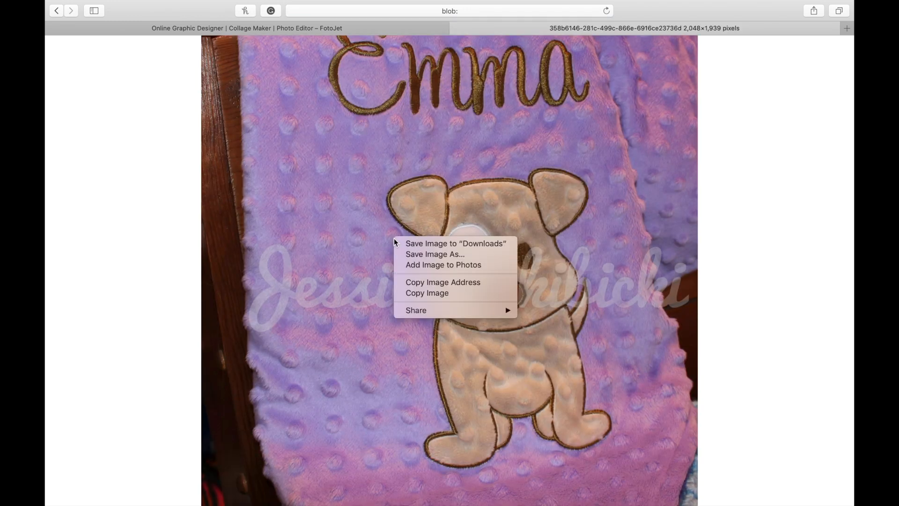
mouse_move(435, 253)
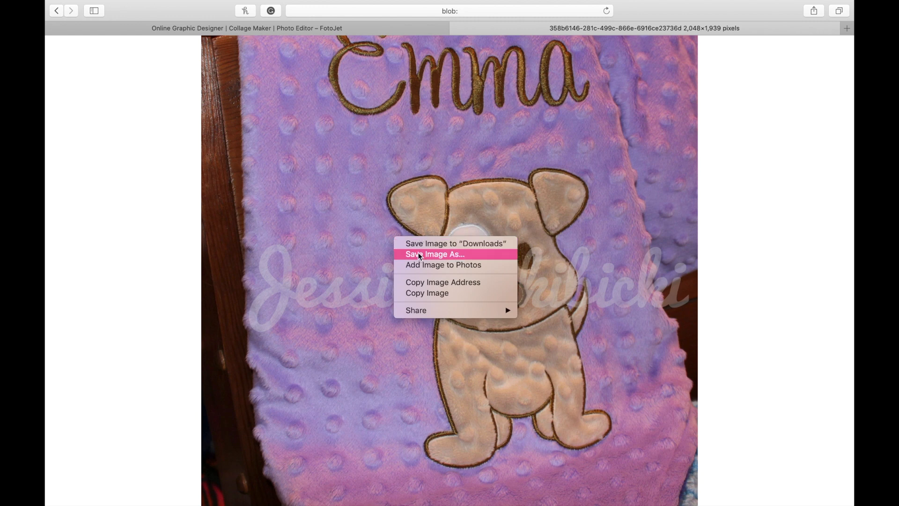
click(435, 253)
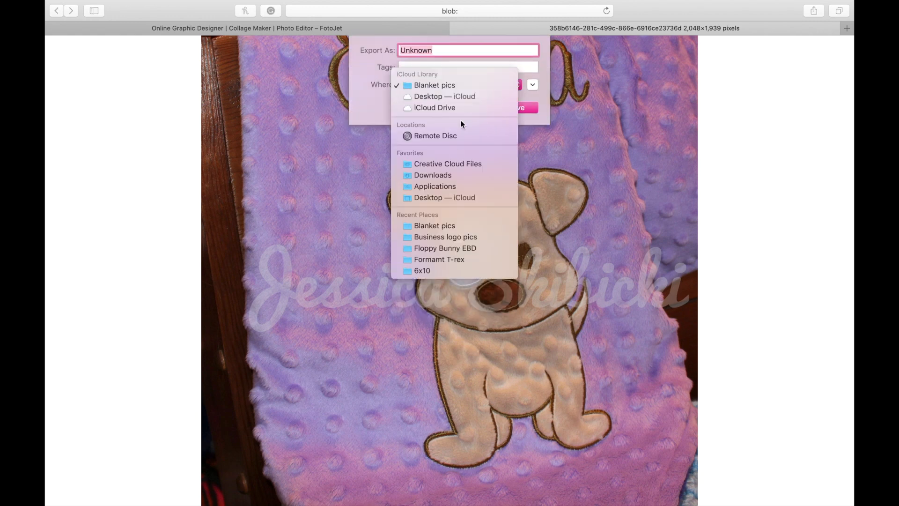
mouse_move(434, 84)
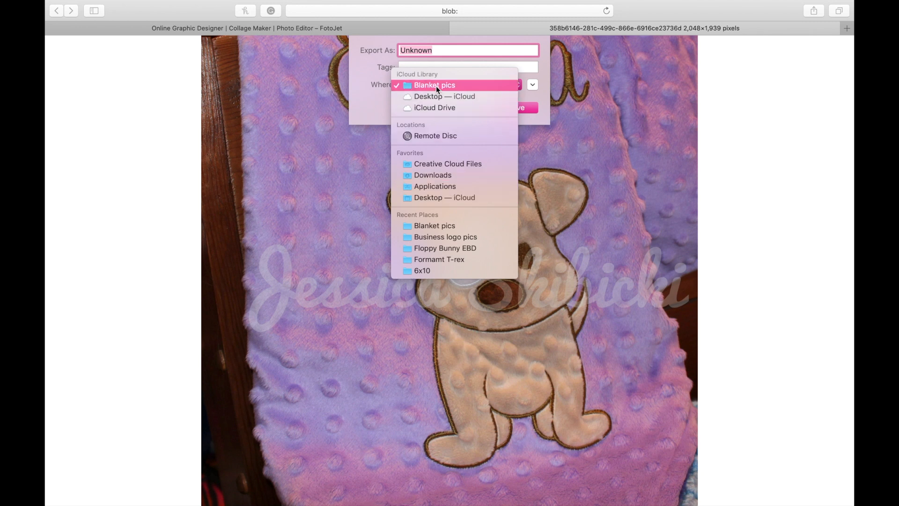
mouse_move(445, 96)
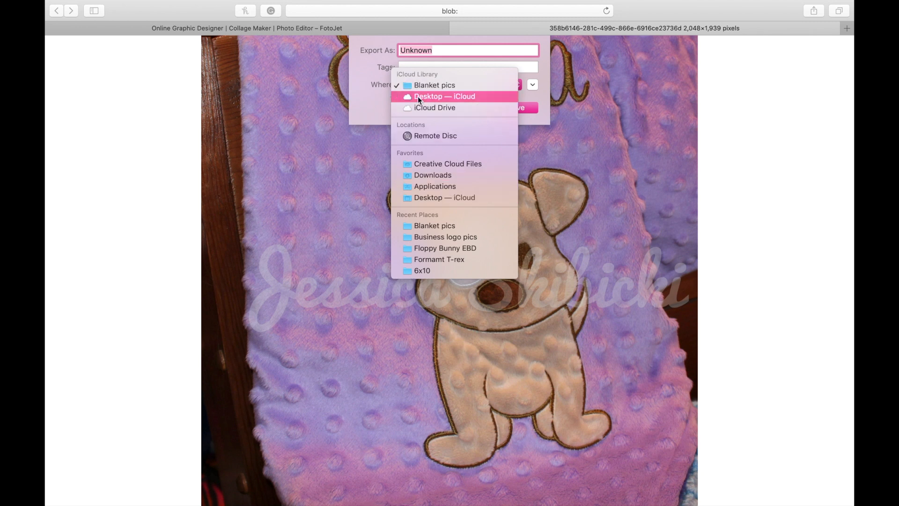
click(445, 95)
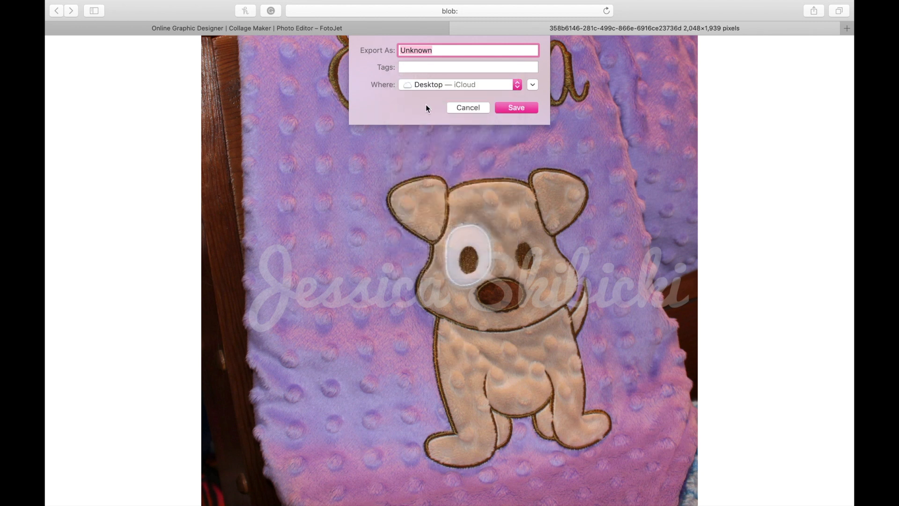